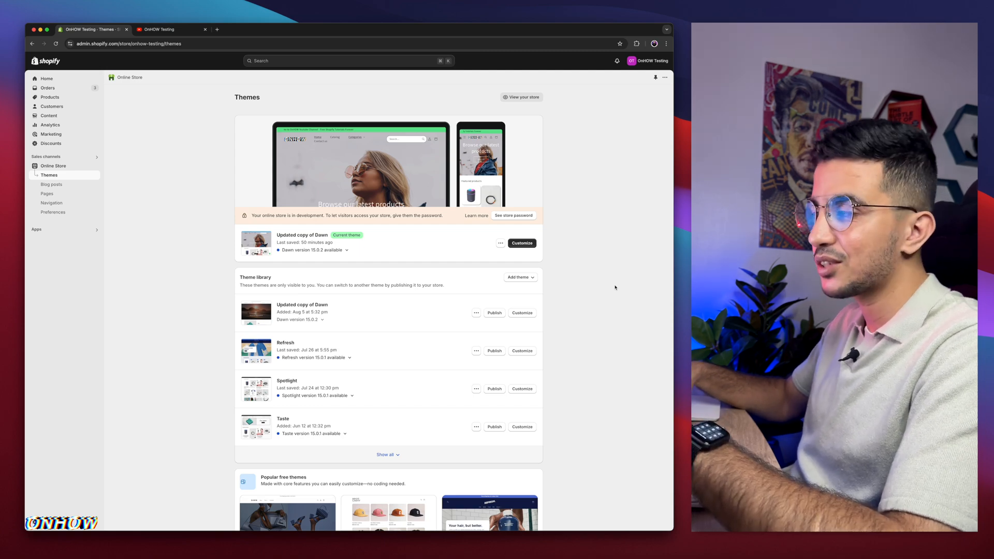
# Scroll the Themes page to reveal the theme library and its Show all control.
pyautogui.scroll(-3)
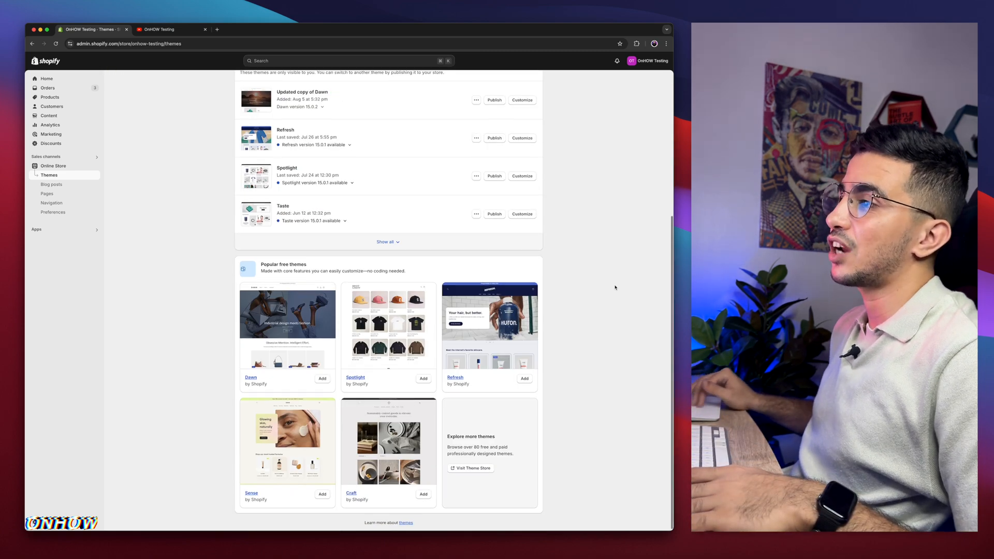
pyautogui.scroll(3)
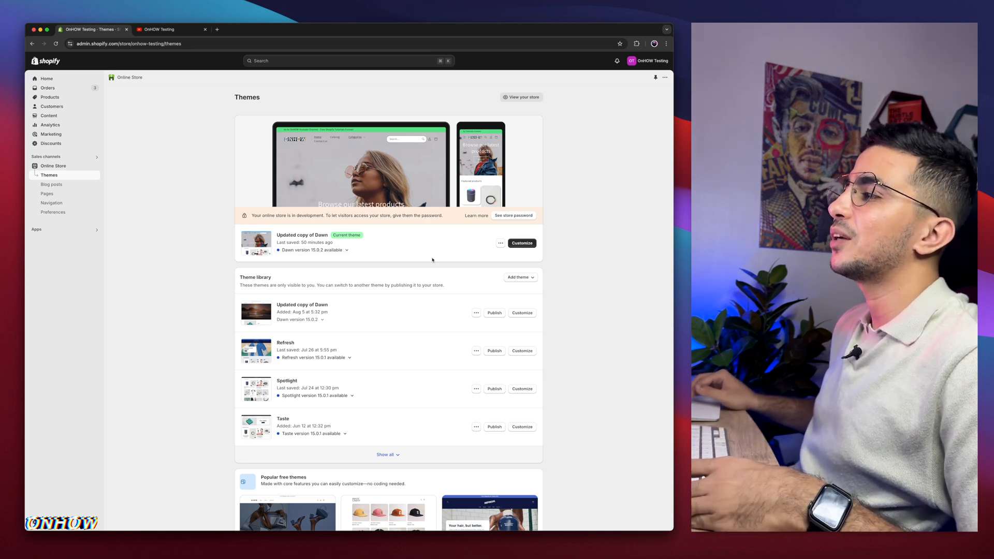
pyautogui.moveTo(392, 252)
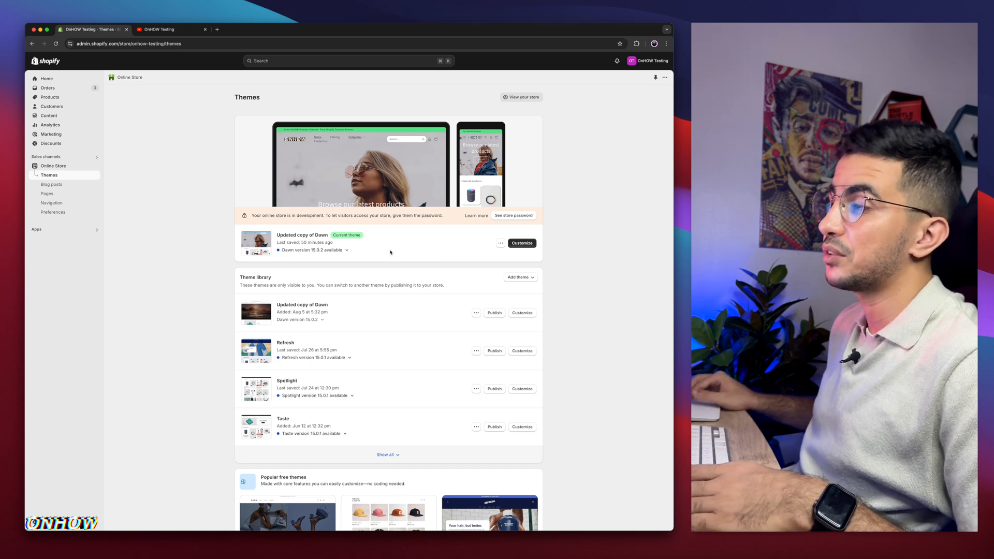
pyautogui.moveTo(393, 254)
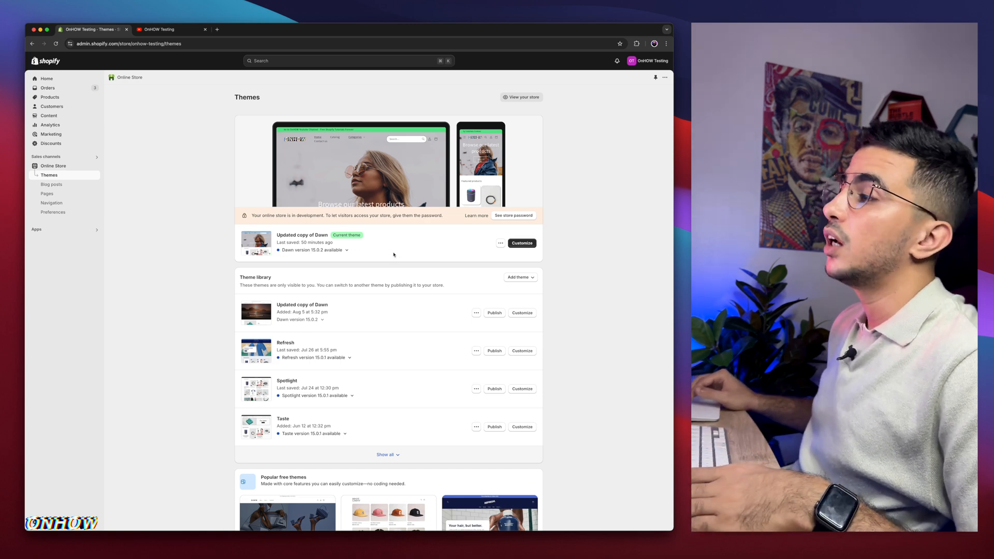
pyautogui.scroll(-3)
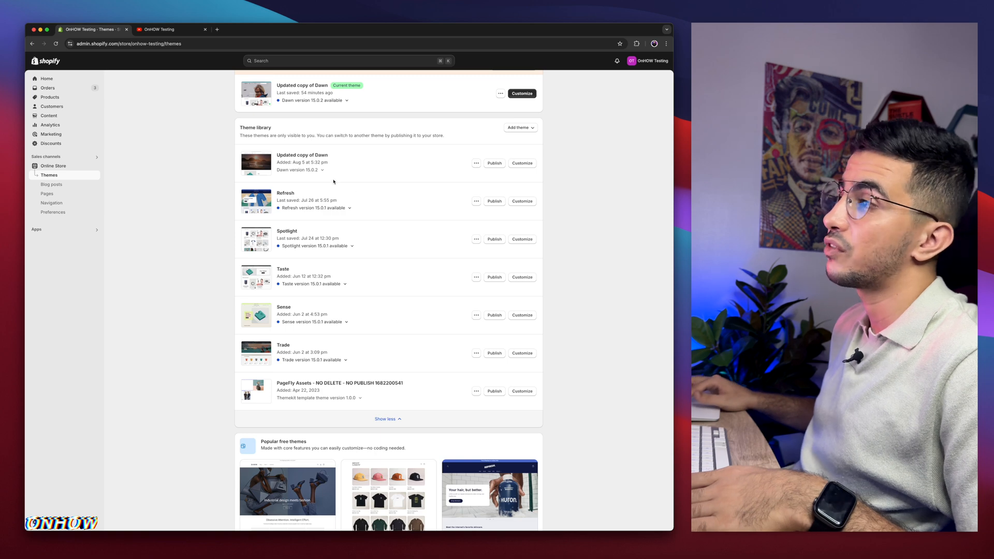
pyautogui.moveTo(377, 362)
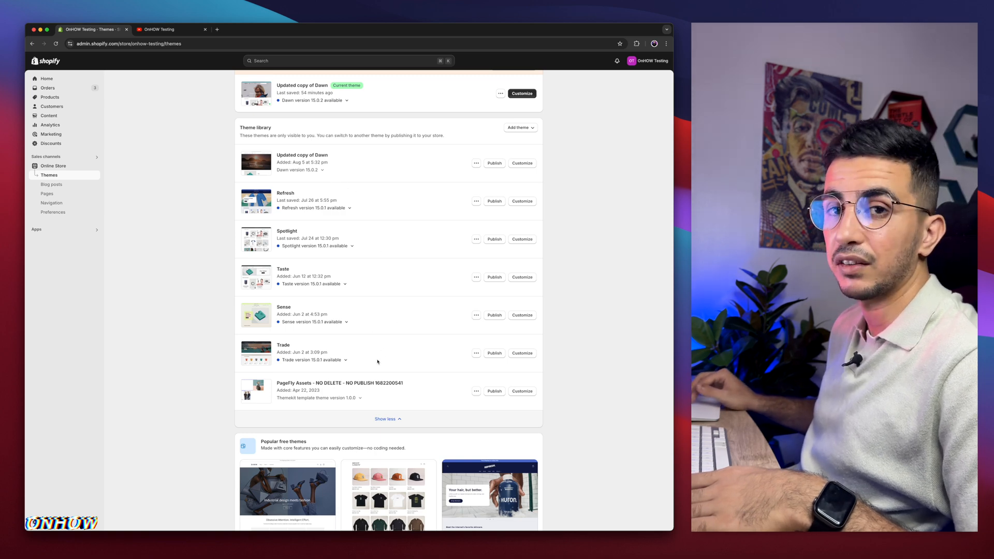
pyautogui.moveTo(376, 275)
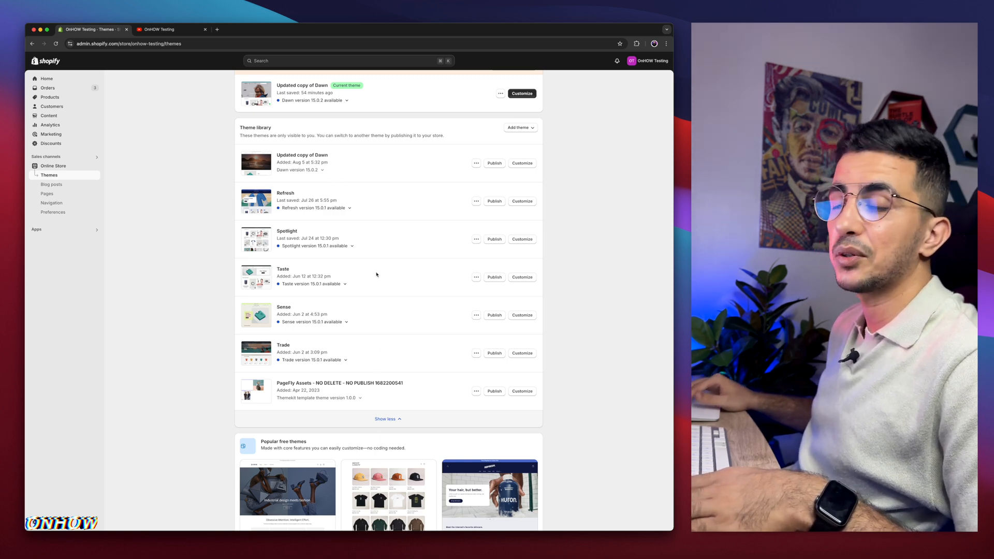
pyautogui.scroll(3)
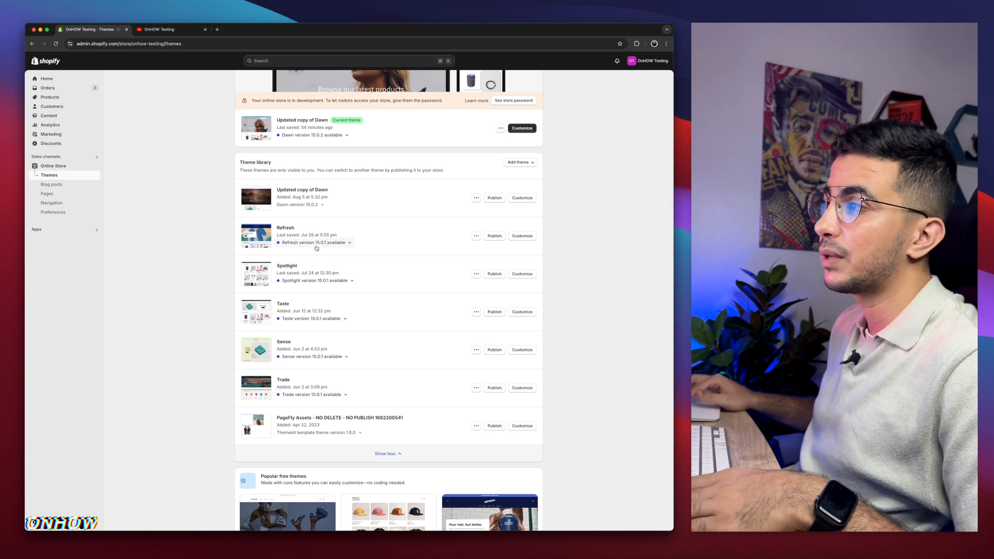
pyautogui.moveTo(273, 289)
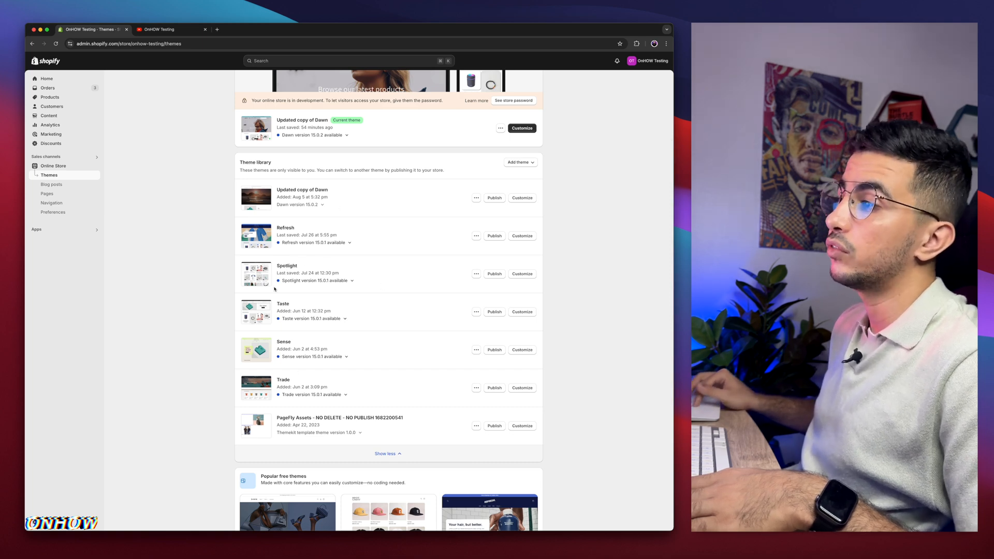
pyautogui.scroll(-3)
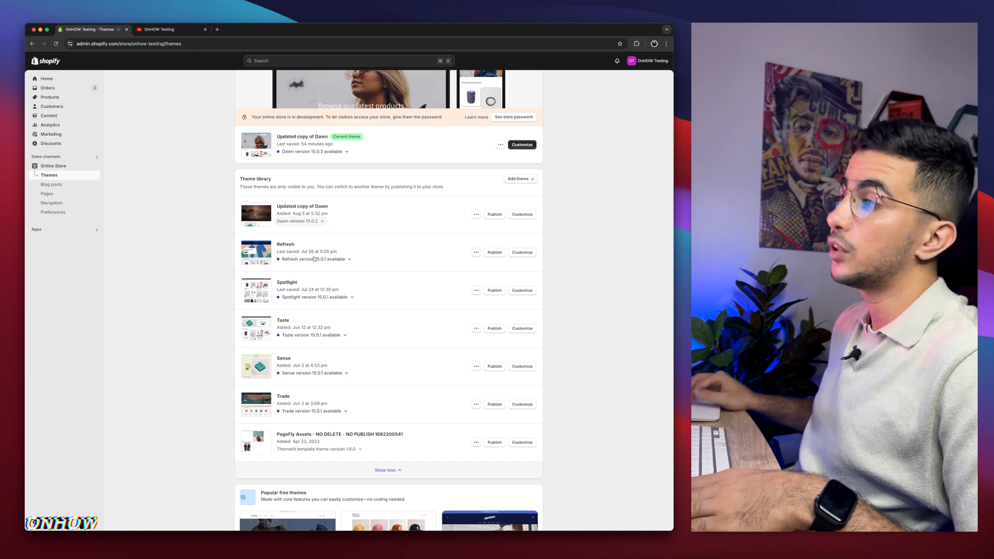
pyautogui.moveTo(398, 367)
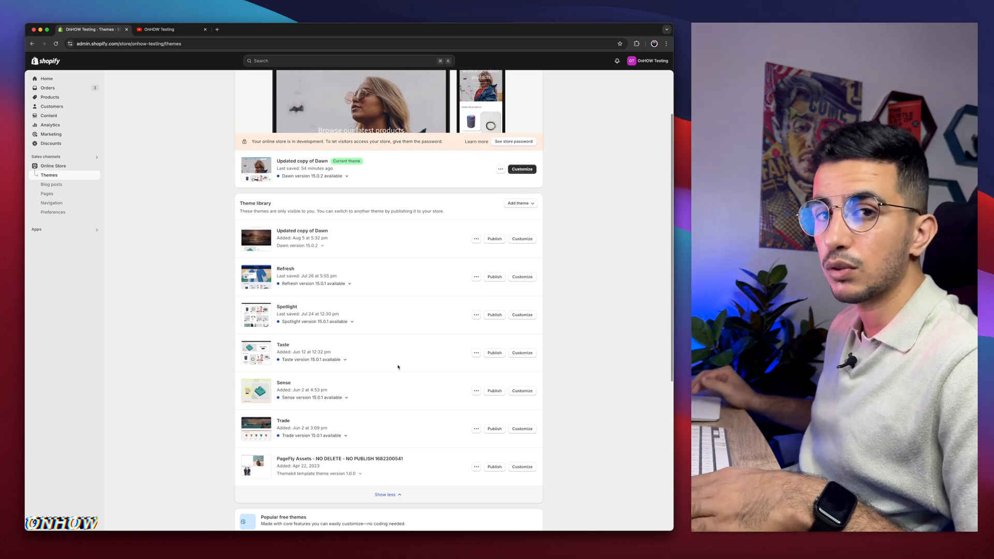
pyautogui.moveTo(343, 195)
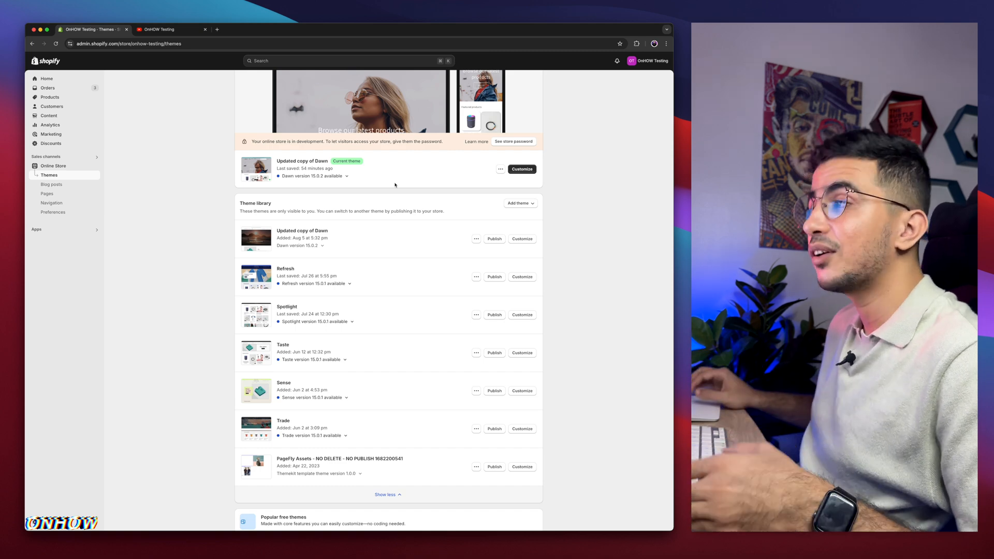
# View the live storefront, browse Featured products, and go to the View all Products collection.
pyautogui.click(158, 29)
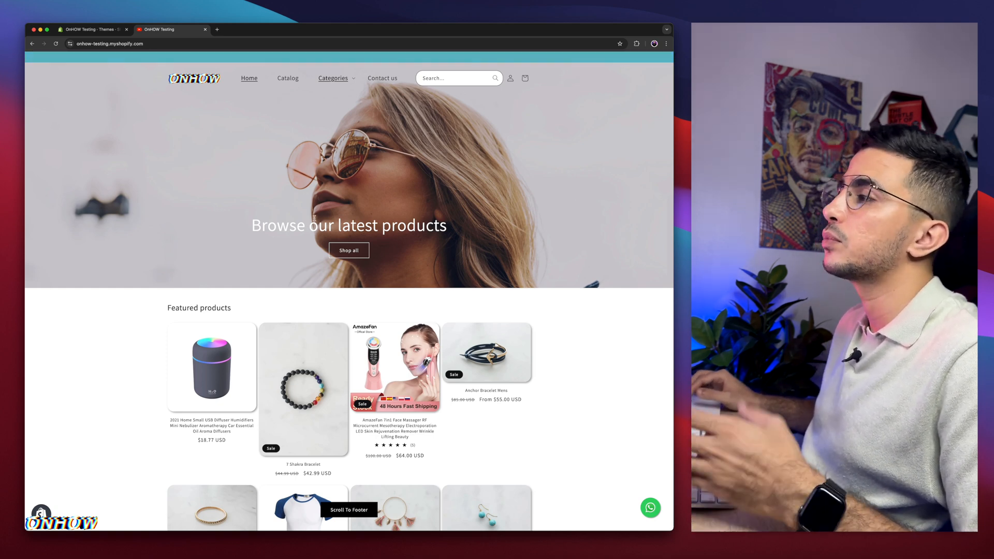
pyautogui.scroll(-3)
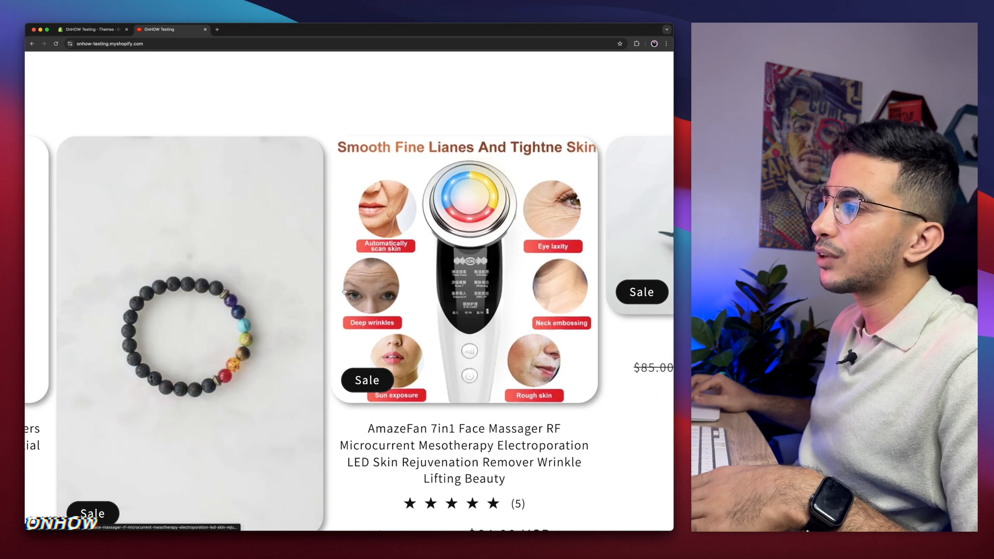
pyautogui.scroll(-3)
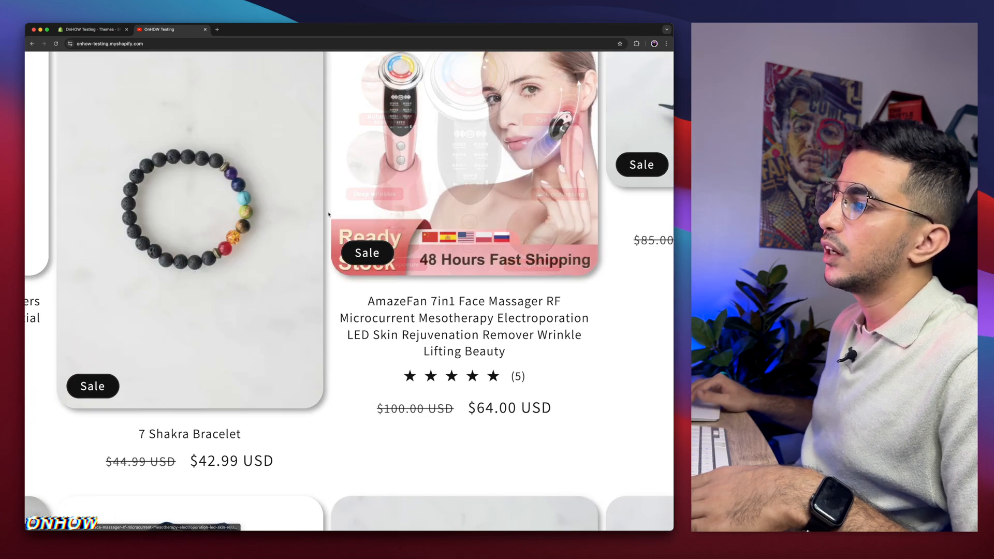
pyautogui.scroll(-3)
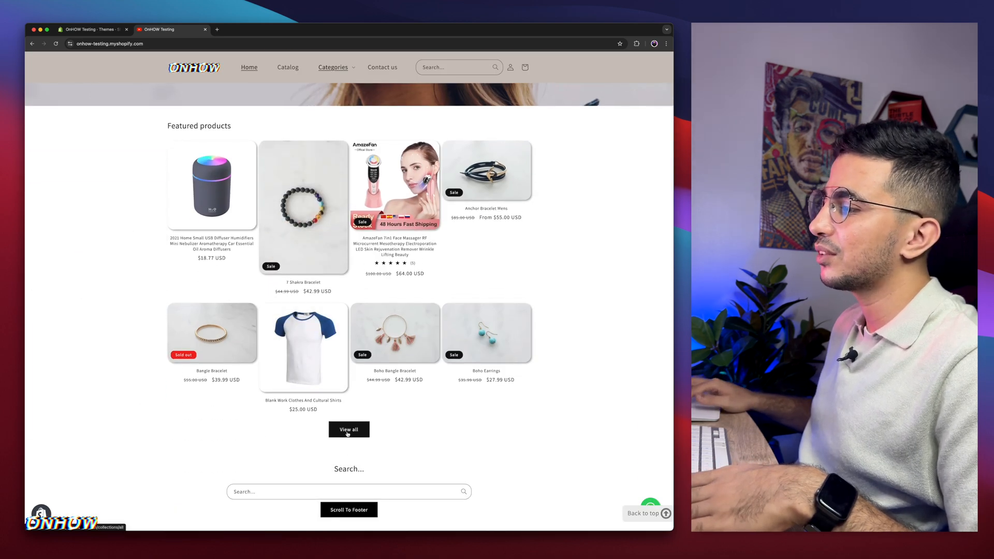
pyautogui.click(348, 428)
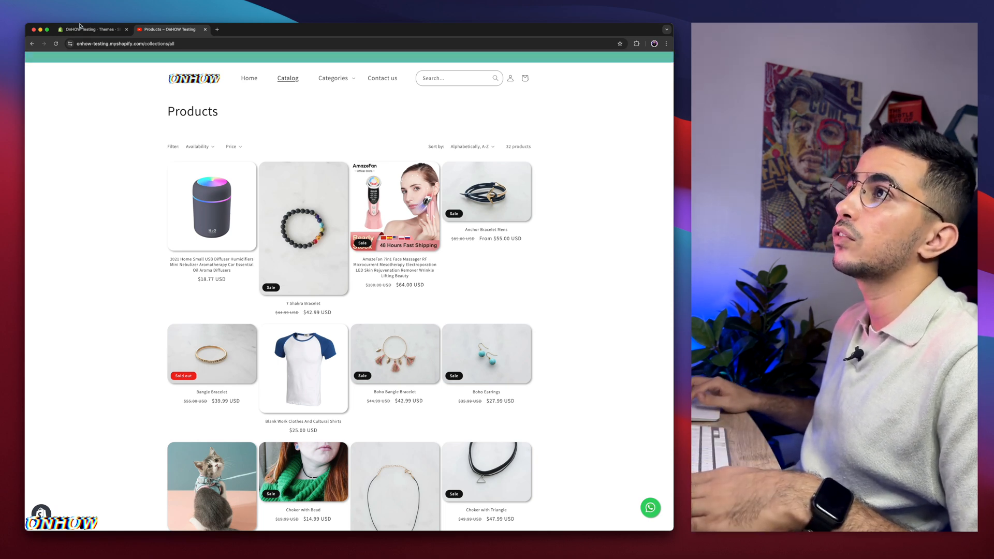
# From the Themes page, choose Edit code on the current Dawn copy and focus the file filter.
pyautogui.click(92, 29)
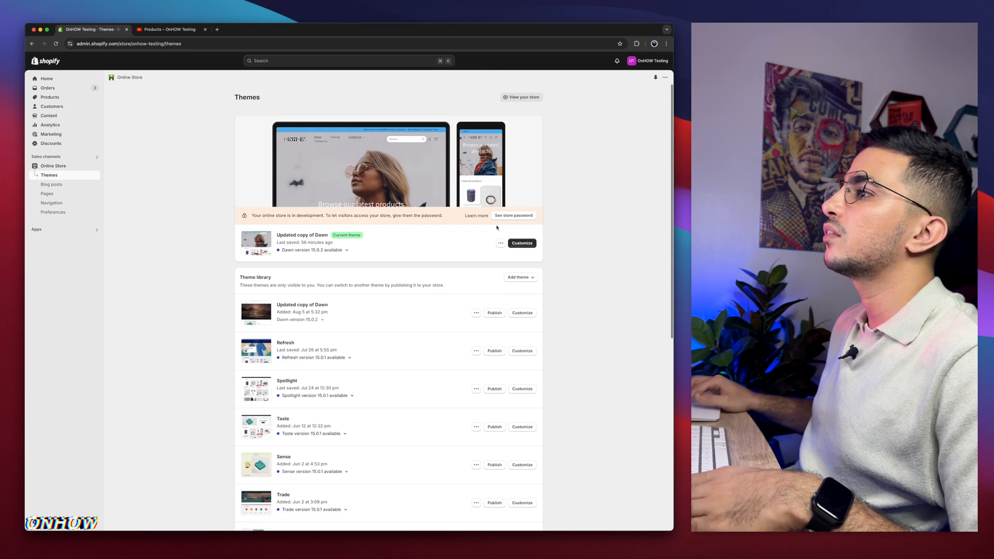
pyautogui.click(501, 242)
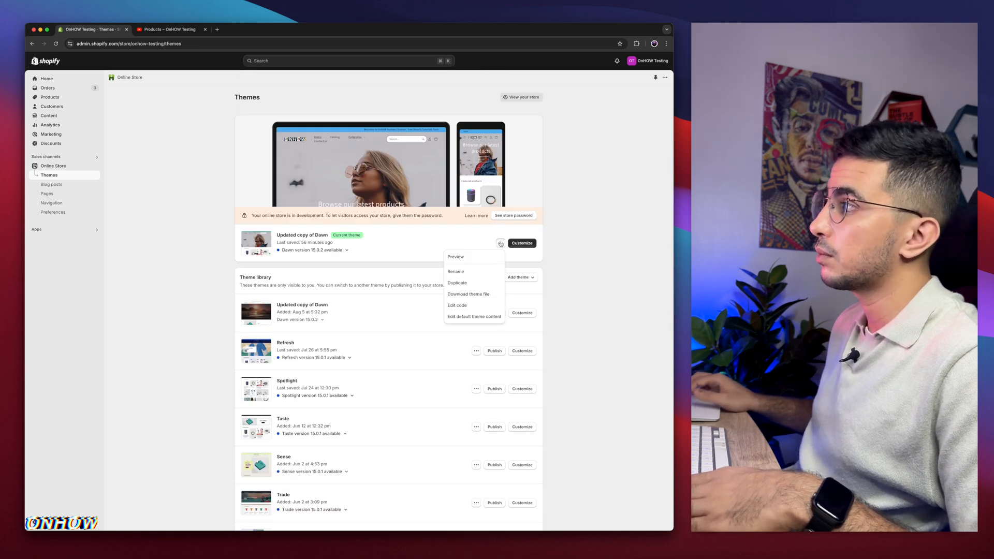
pyautogui.moveTo(456, 304)
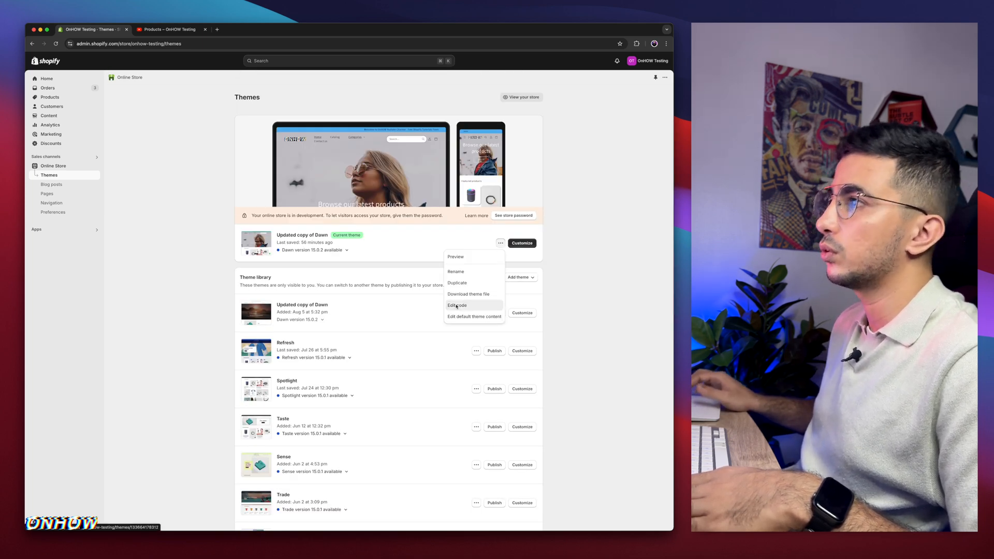
pyautogui.click(458, 305)
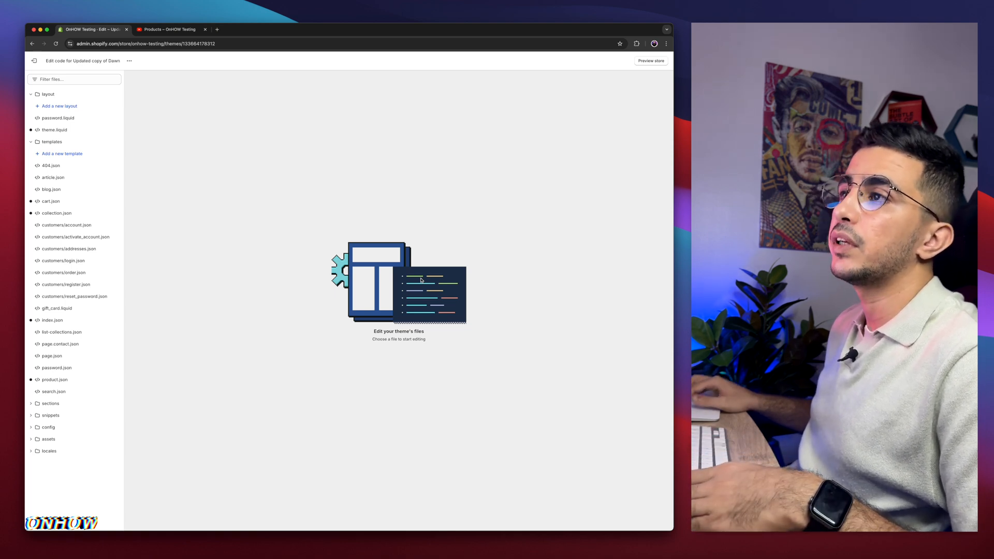
pyautogui.moveTo(54, 439)
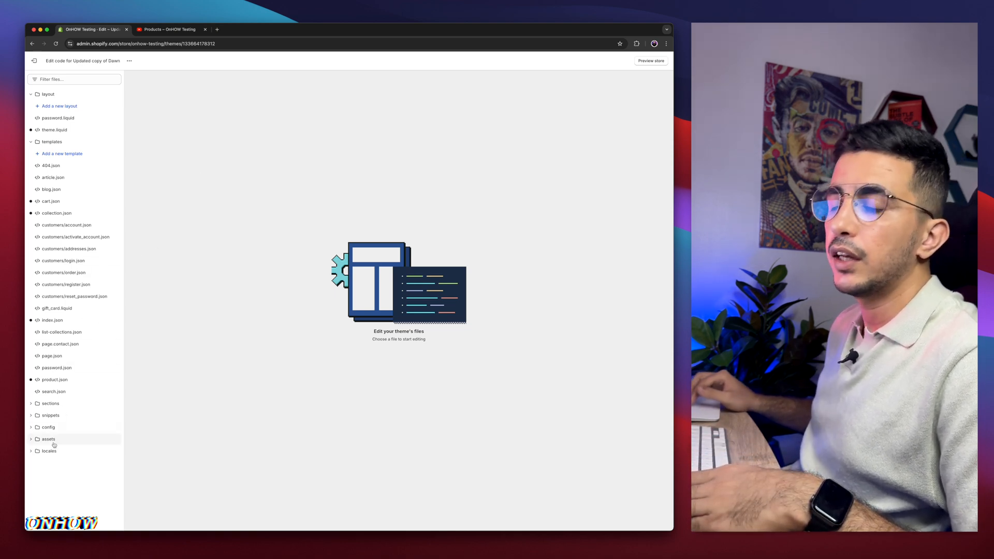
pyautogui.moveTo(103, 448)
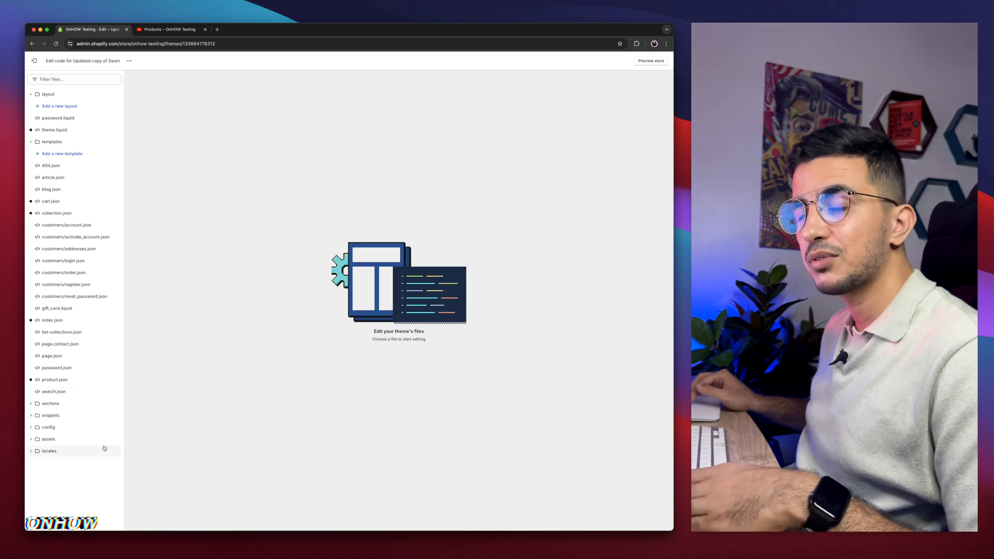
pyautogui.click(73, 80)
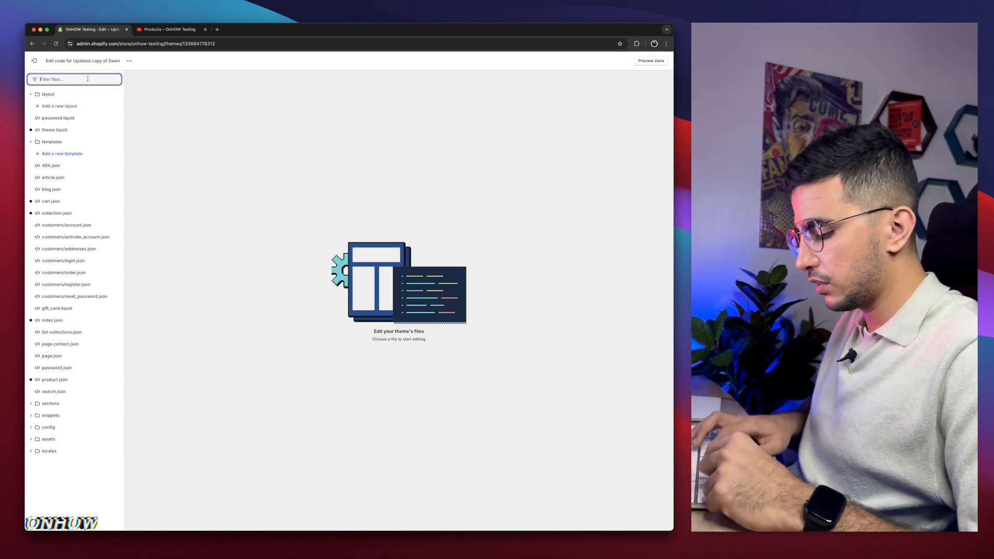
# Filter for 'base', load assets/base.css, reach its last lines, and start a new browser tab.
pyautogui.write('base')
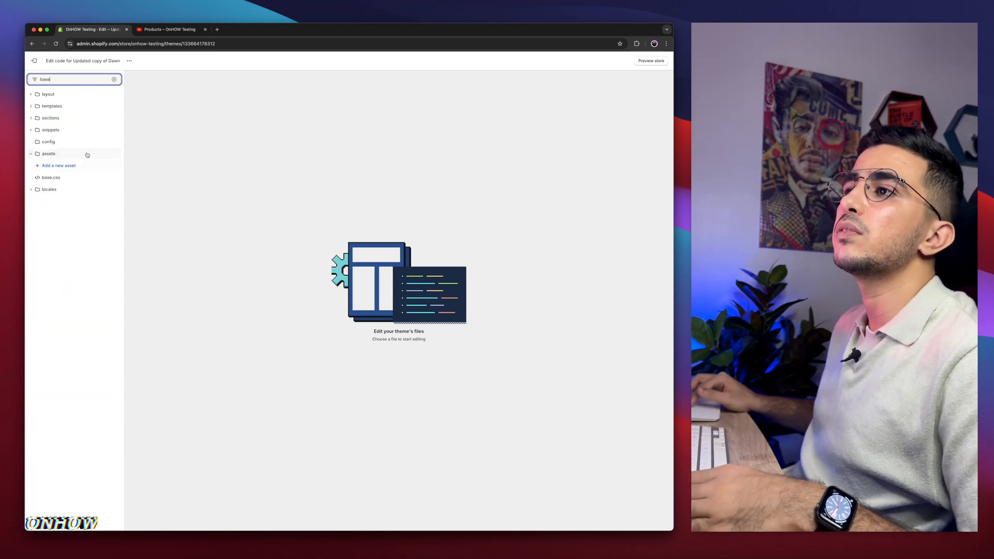
pyautogui.click(51, 177)
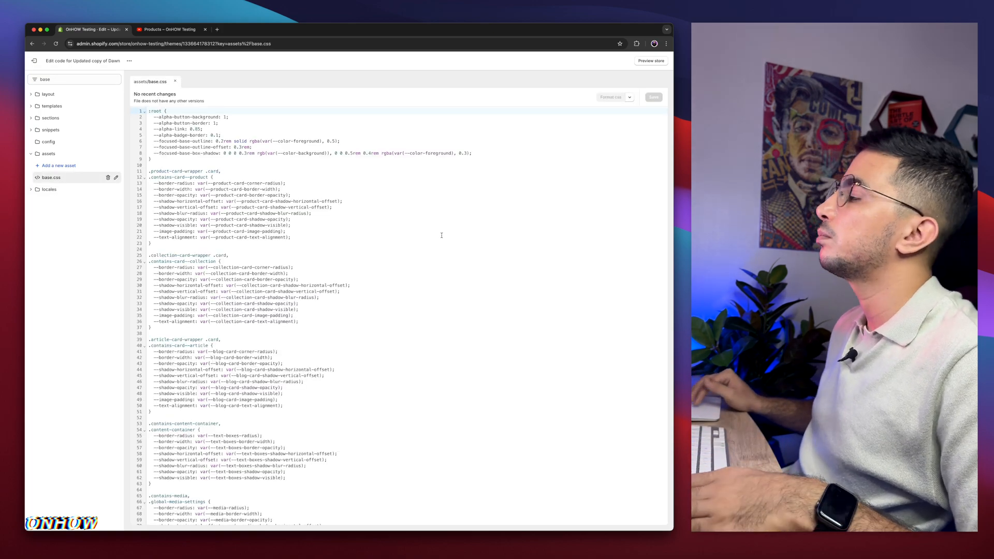
pyautogui.scroll(-3)
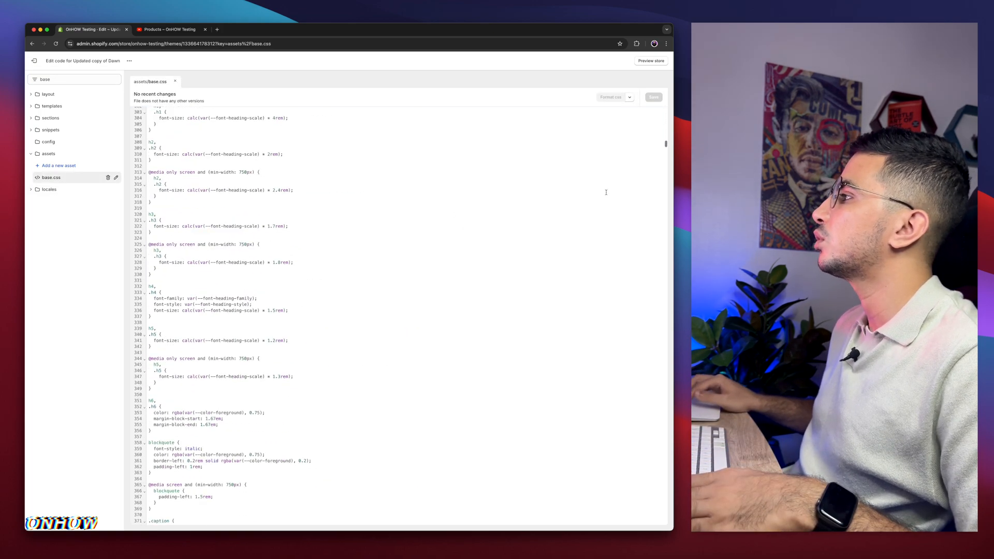
pyautogui.scroll(-3)
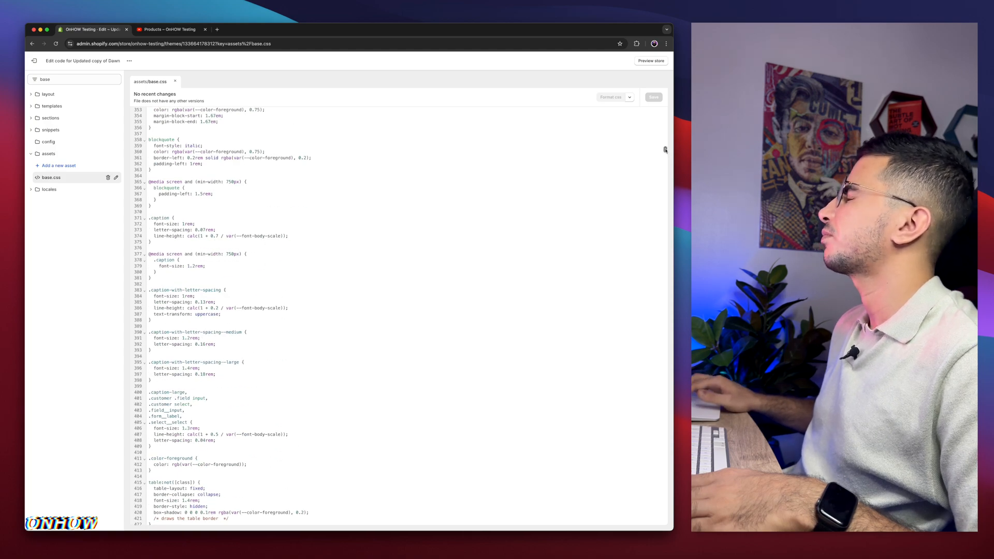
pyautogui.scroll(-3)
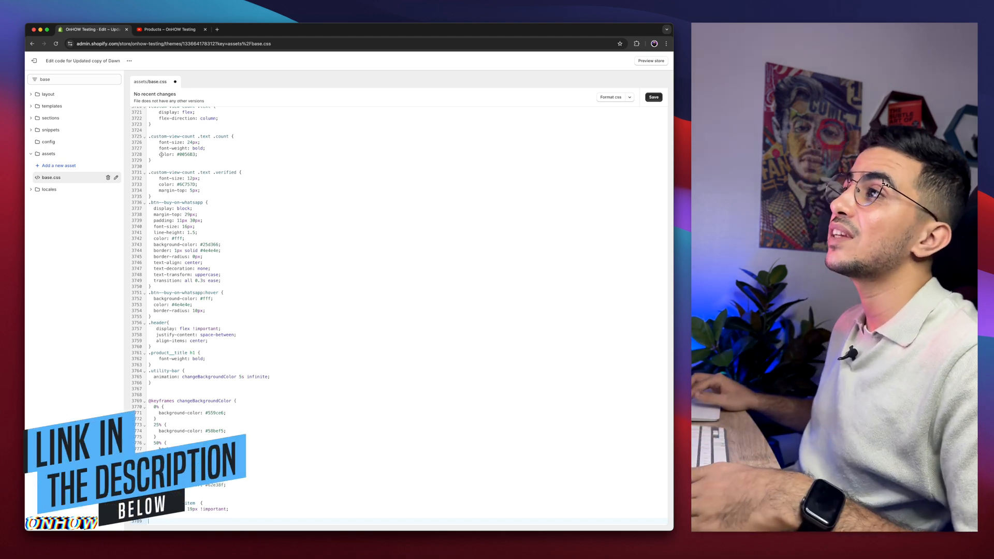
pyautogui.click(295, 29)
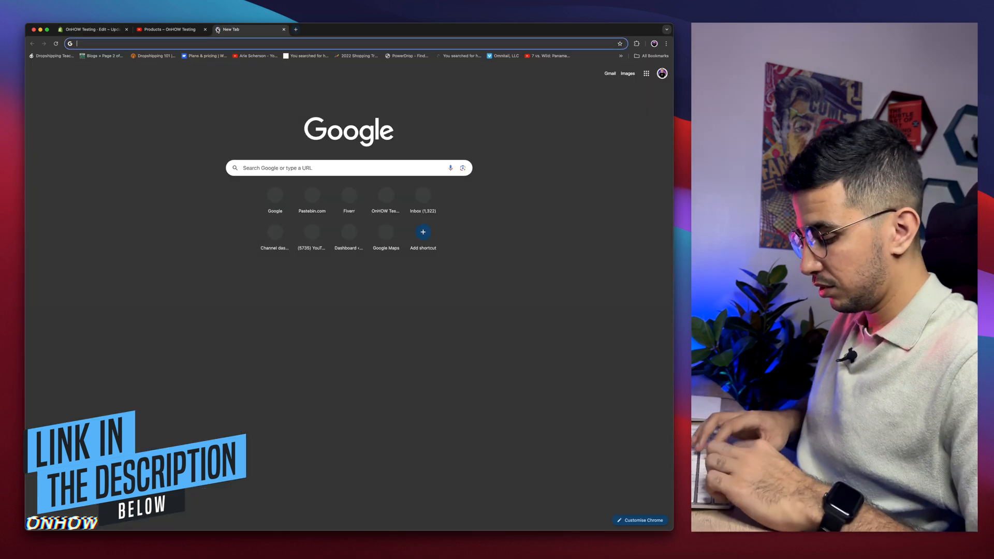
# Visit pastebin.com/XaPJdacB, copy the .product-grid grid-gap 19px rule, and return to the code editor.
pyautogui.write('pastebin.com/XaPJdacB')
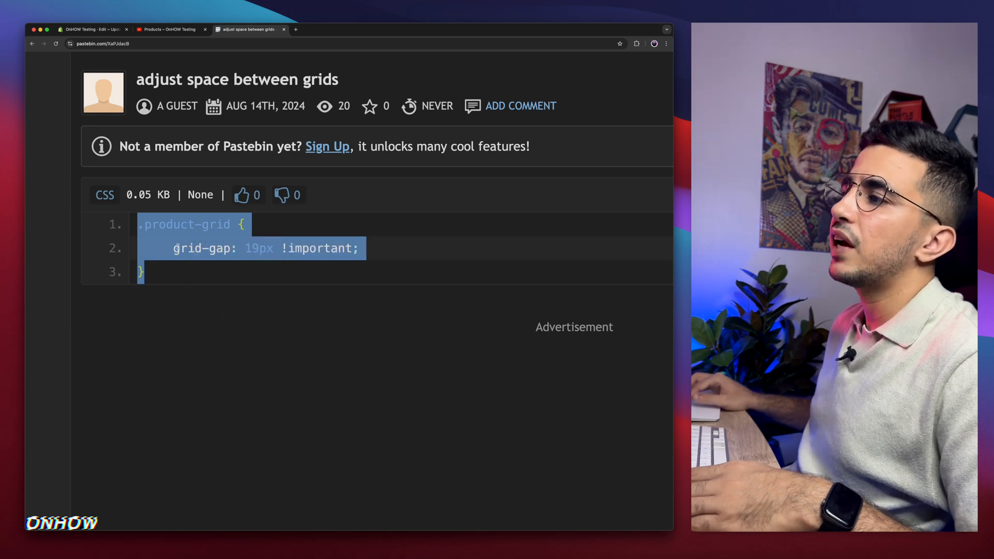
pyautogui.doubleClick(197, 247)
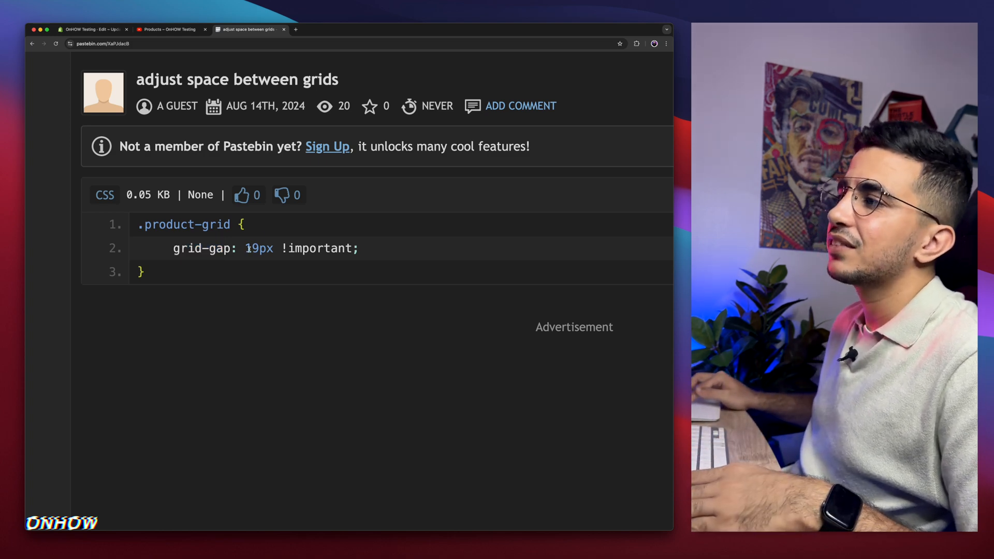
pyautogui.doubleClick(252, 248)
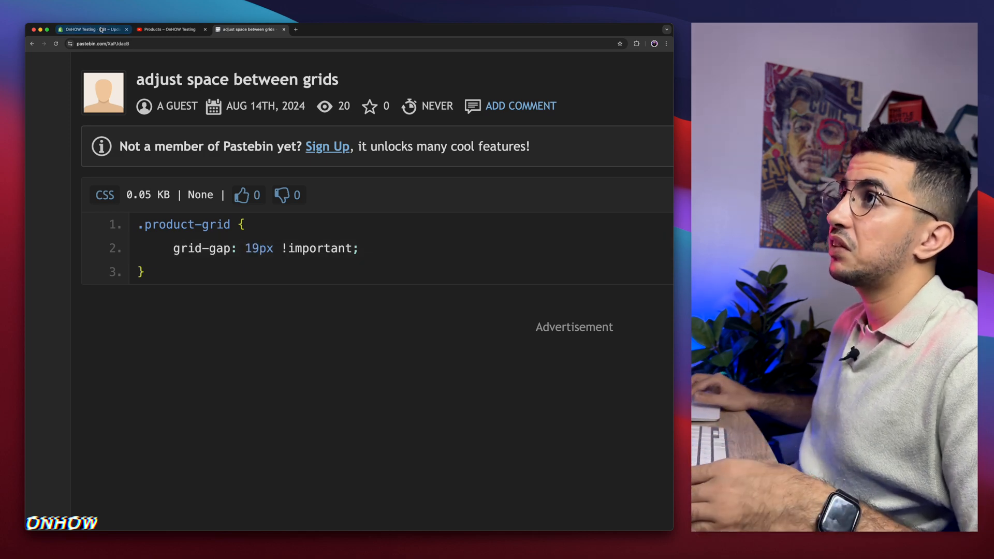
pyautogui.click(92, 29)
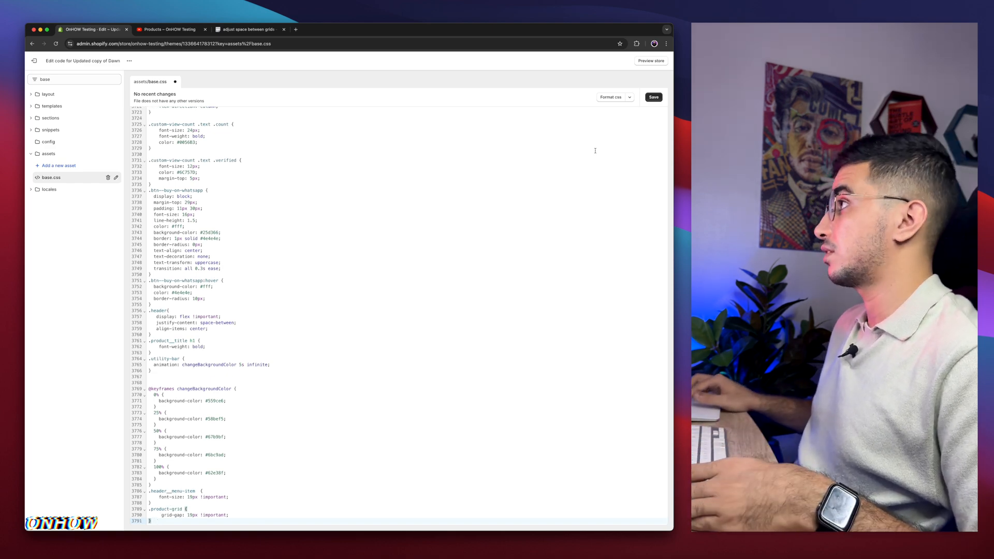
# Save base.css with the new rule and switch to the storefront products tab.
pyautogui.click(653, 97)
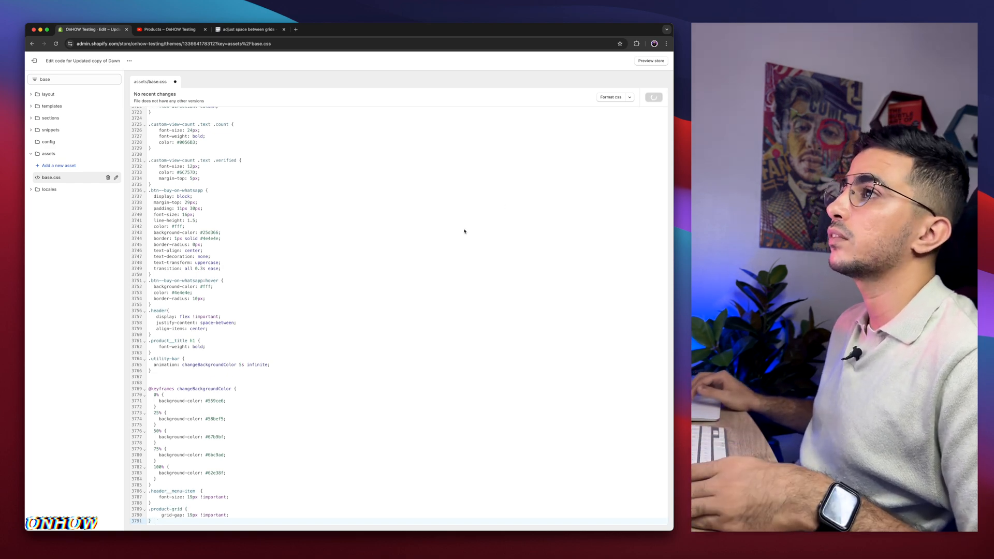
pyautogui.click(653, 97)
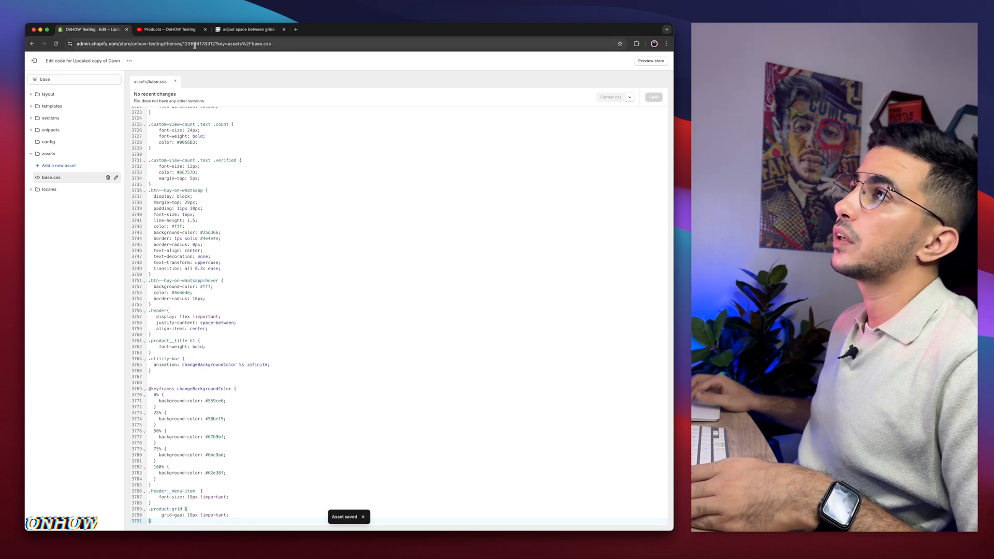
pyautogui.click(168, 29)
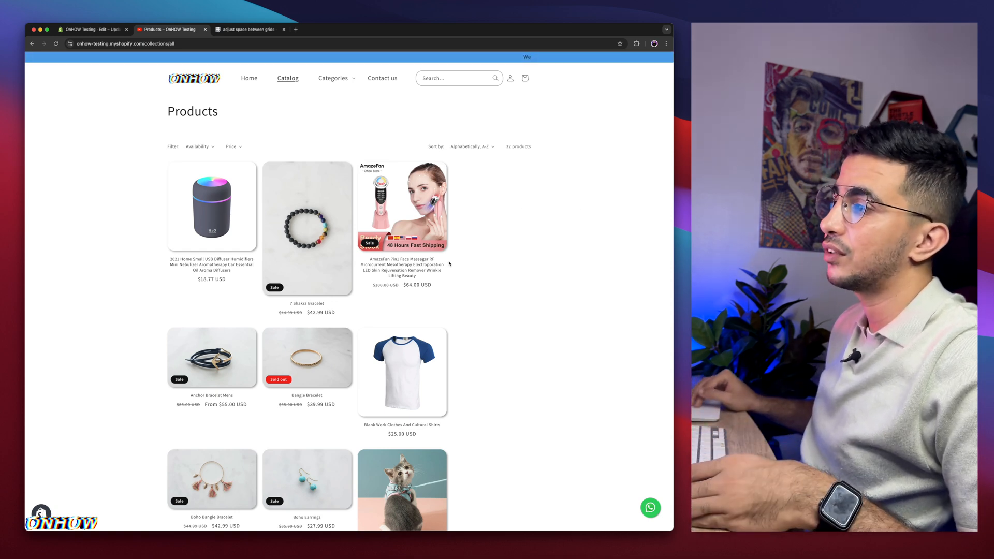
# Scroll the Products catalog to check the wider spacing between product cards.
pyautogui.scroll(-3)
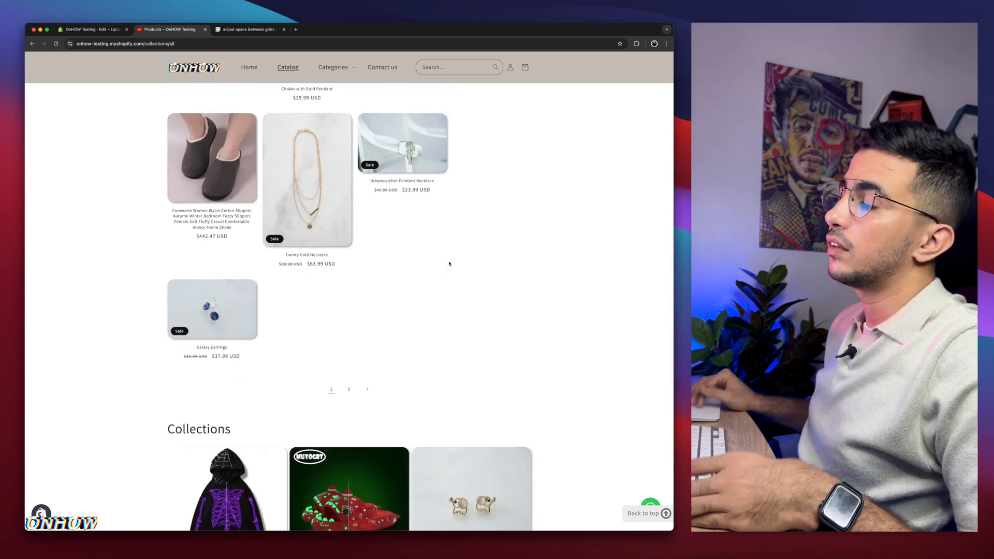